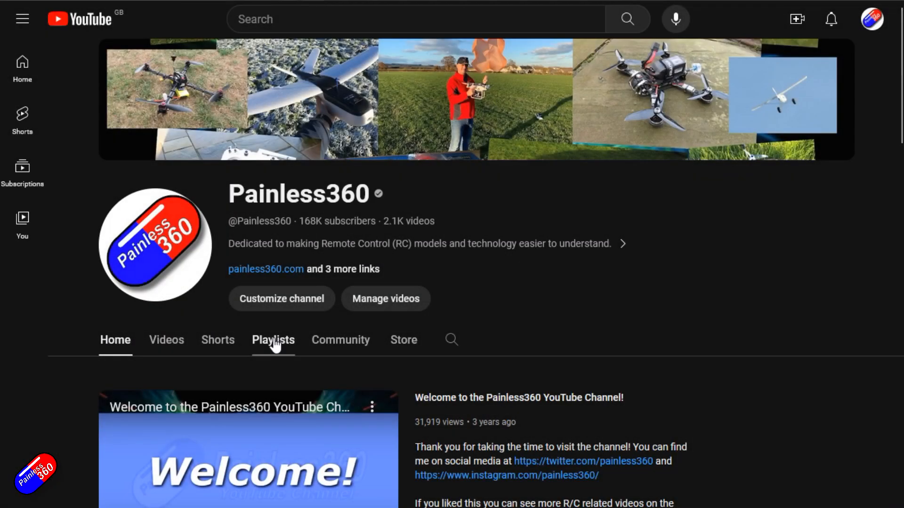
Step: Show the Painless360 channel playlists, then search 'inav wing setup painless360' to list INAV wing setup videos
click(273, 340)
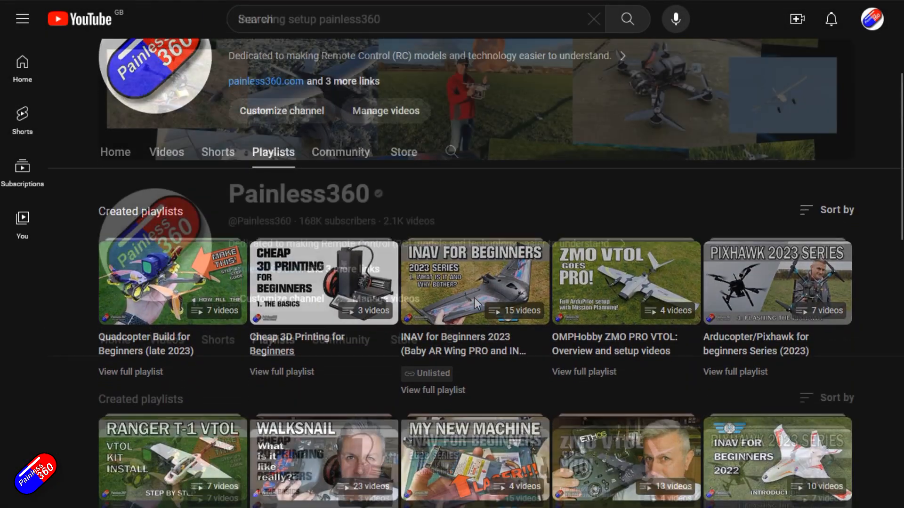
key(Return)
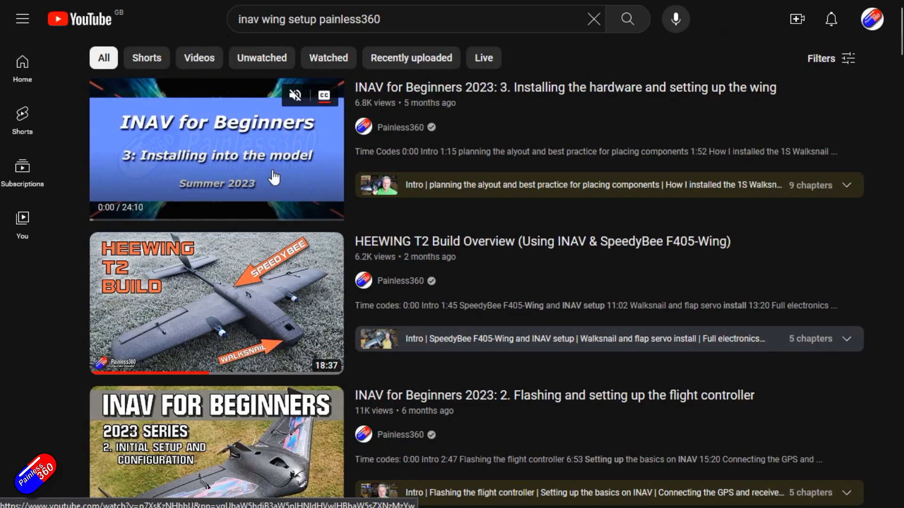